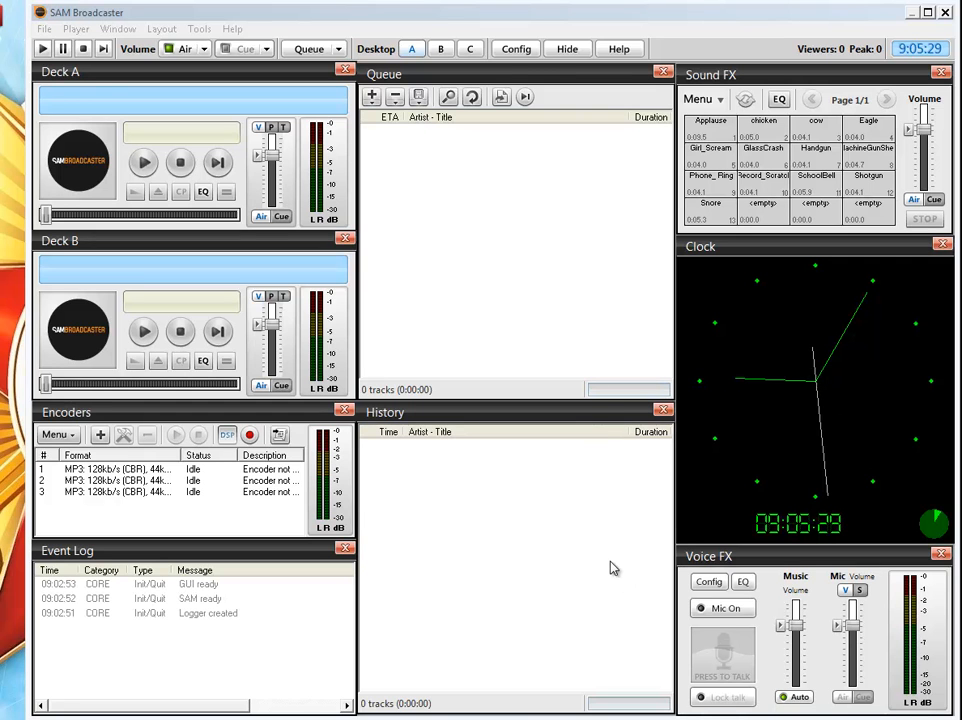
mouse_move(640, 560)
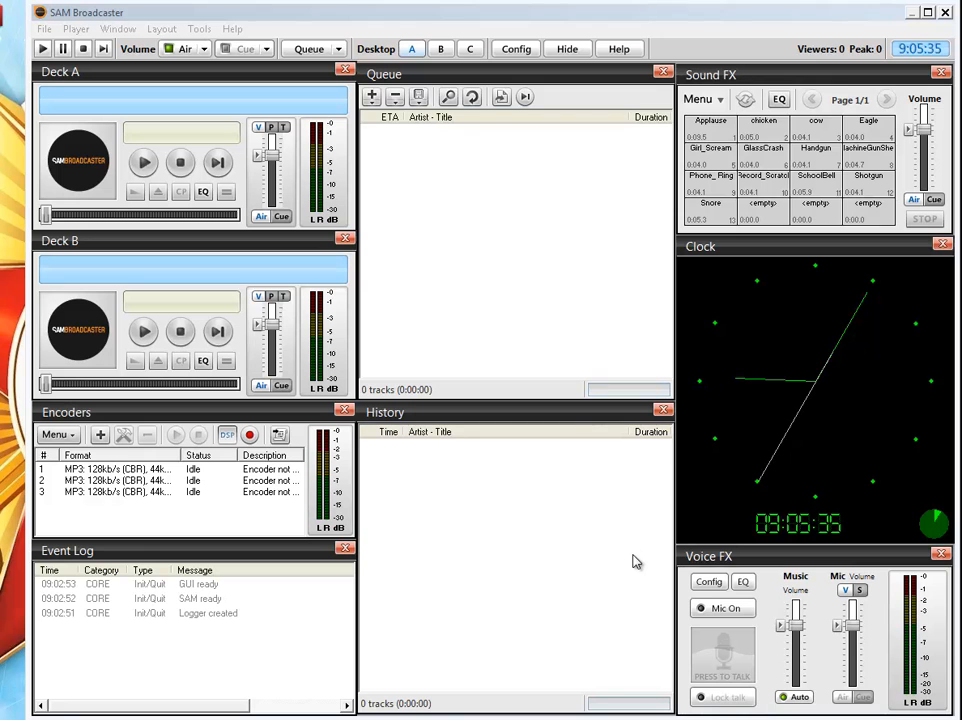
mouse_move(446, 544)
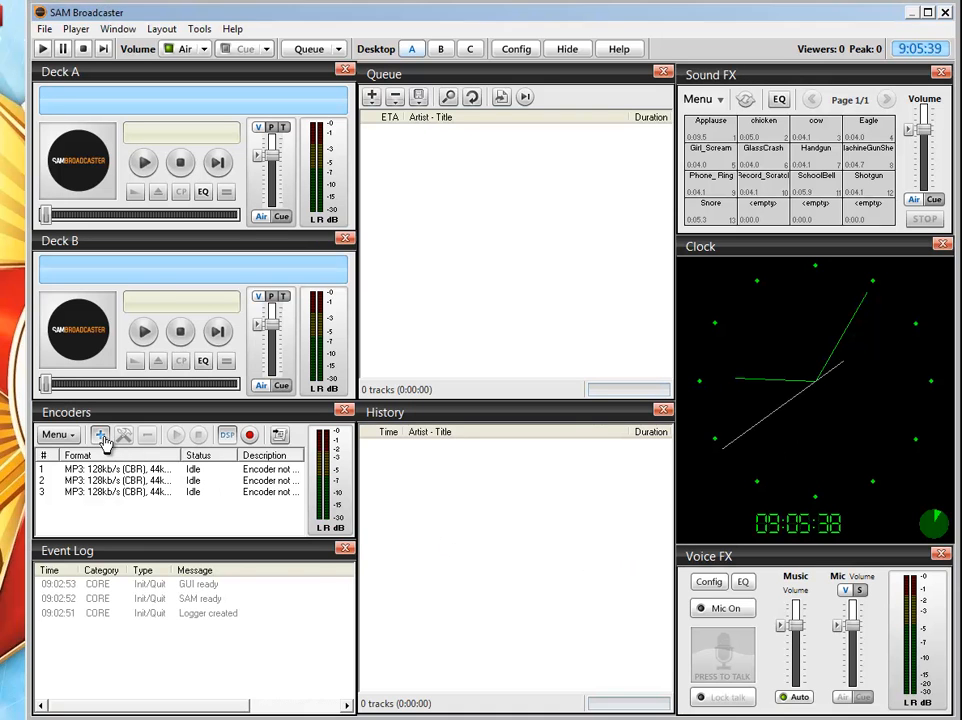
Add a new MP3 (LAME_ENC) encoder from the Encoders panel
left_click(100, 434)
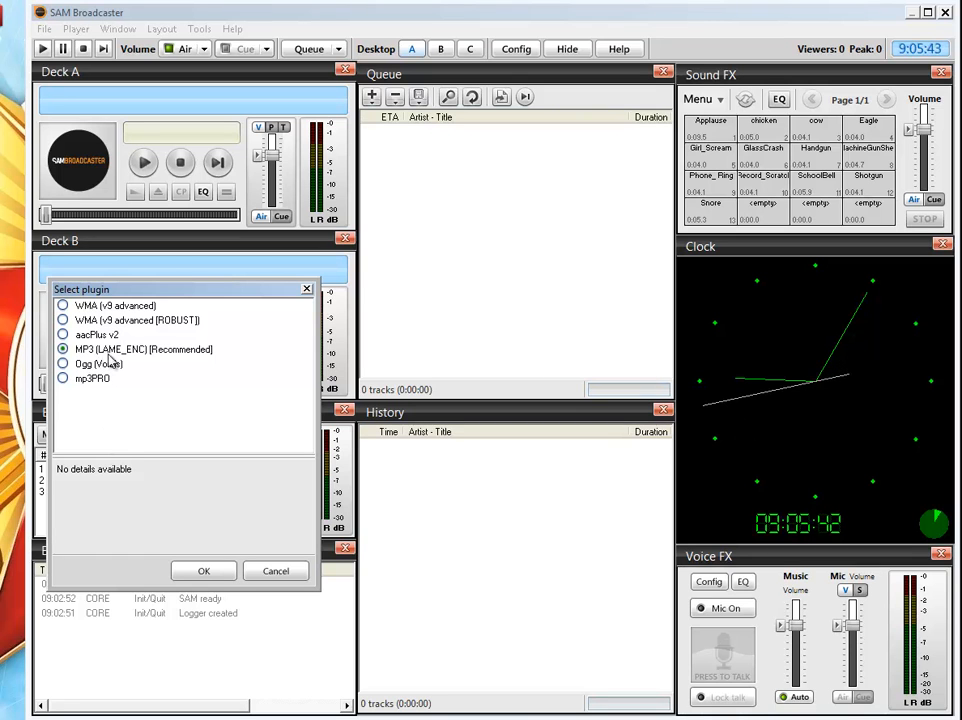
mouse_move(198, 373)
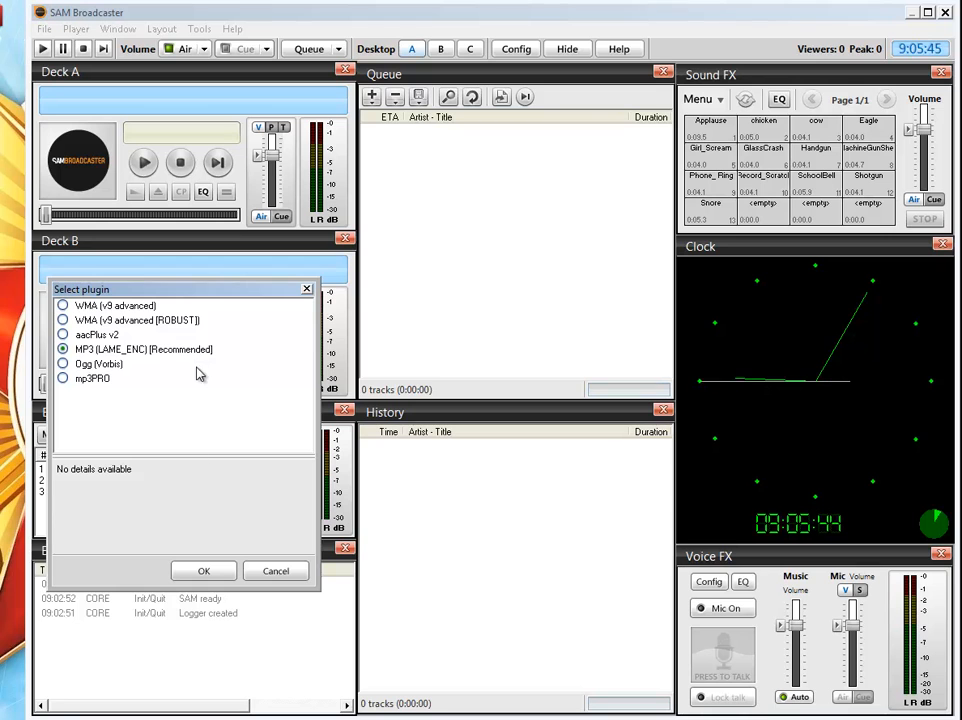
left_click(203, 571)
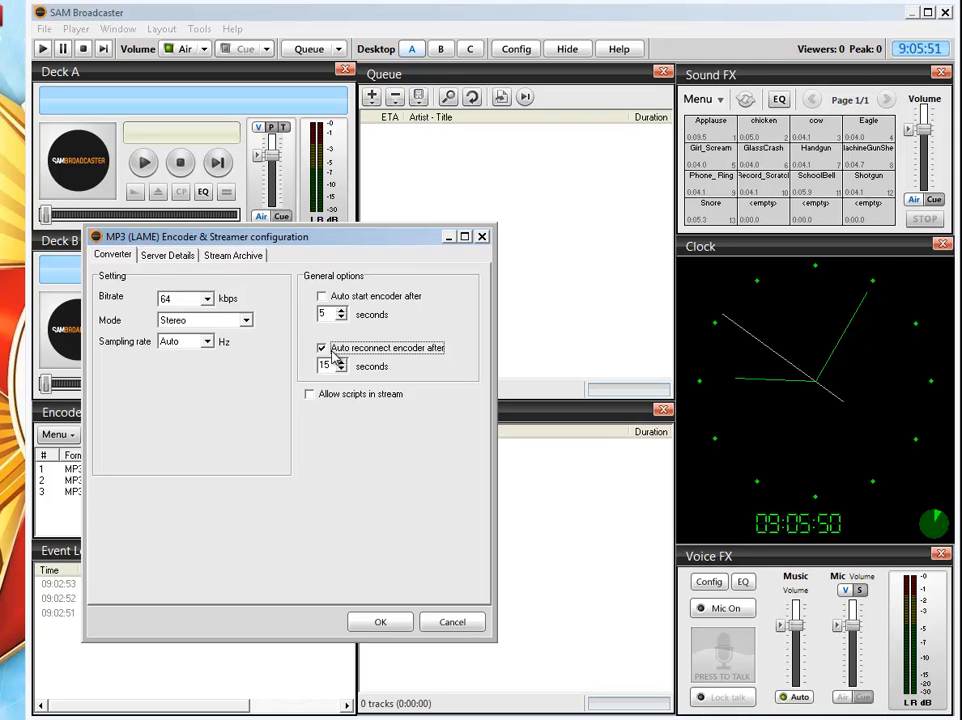
Set the encoder to 128 kbps and 44100 Hz with auto-reconnect turned off
left_click(322, 348)
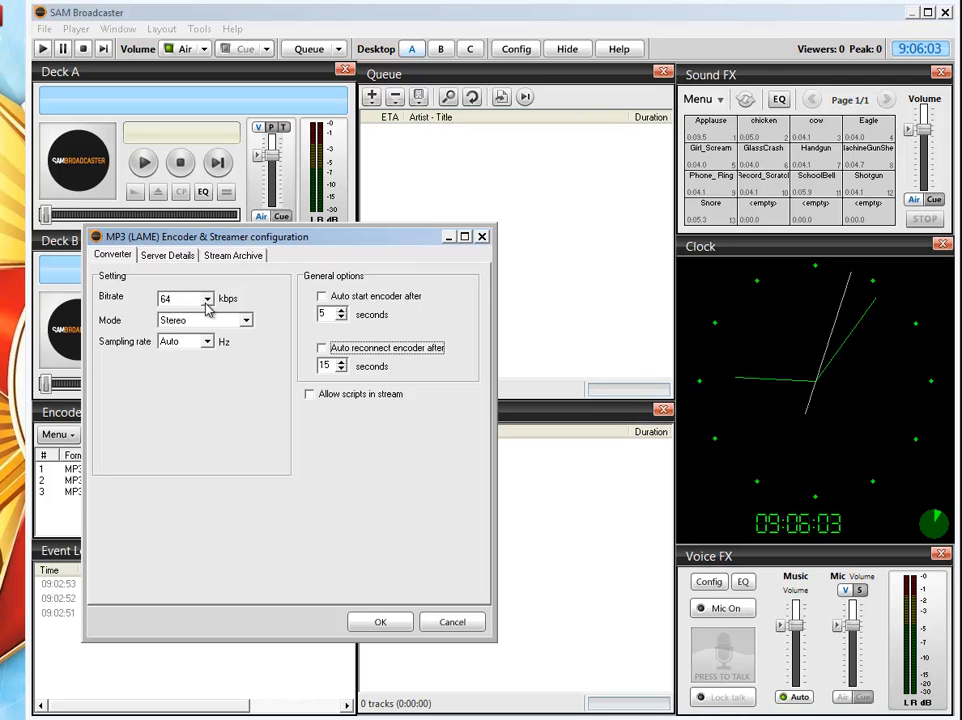
left_click(205, 299)
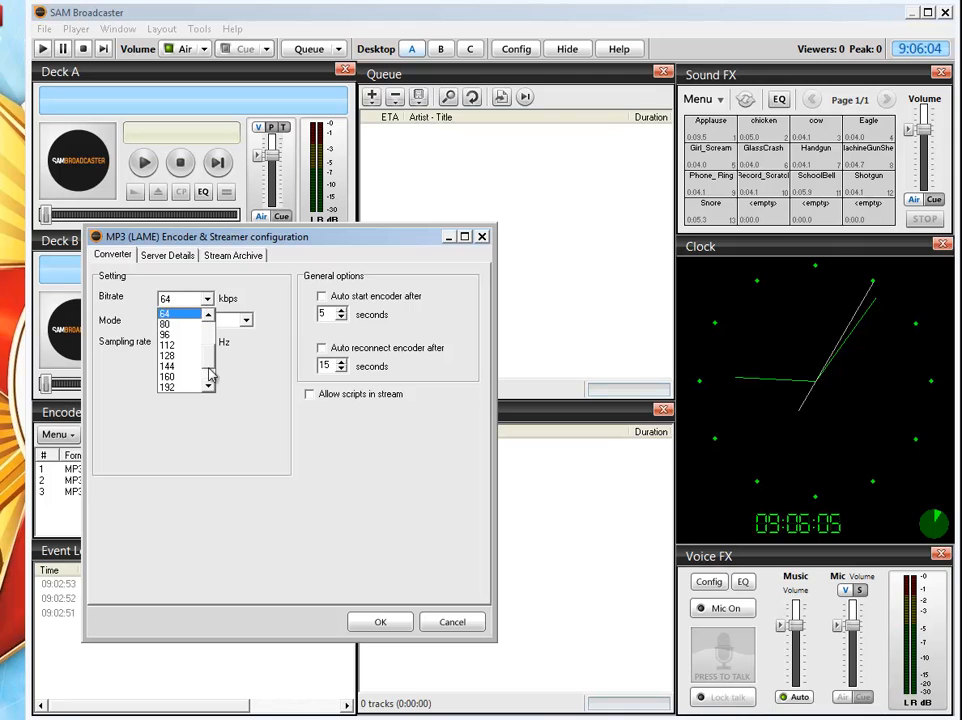
left_click(168, 355)
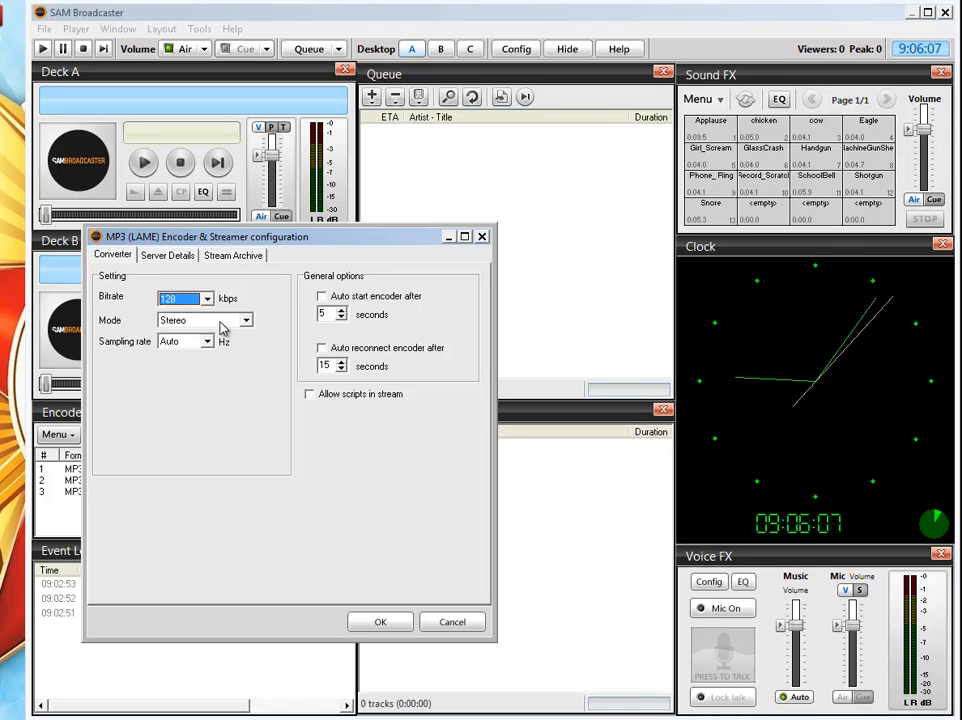
left_click(211, 341)
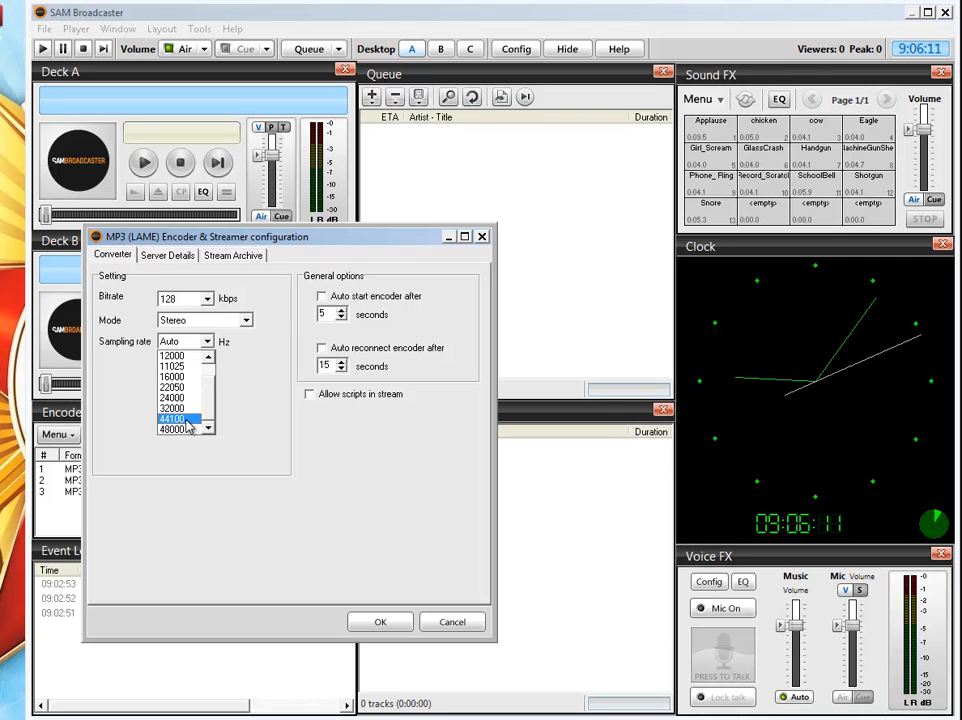
left_click(172, 419)
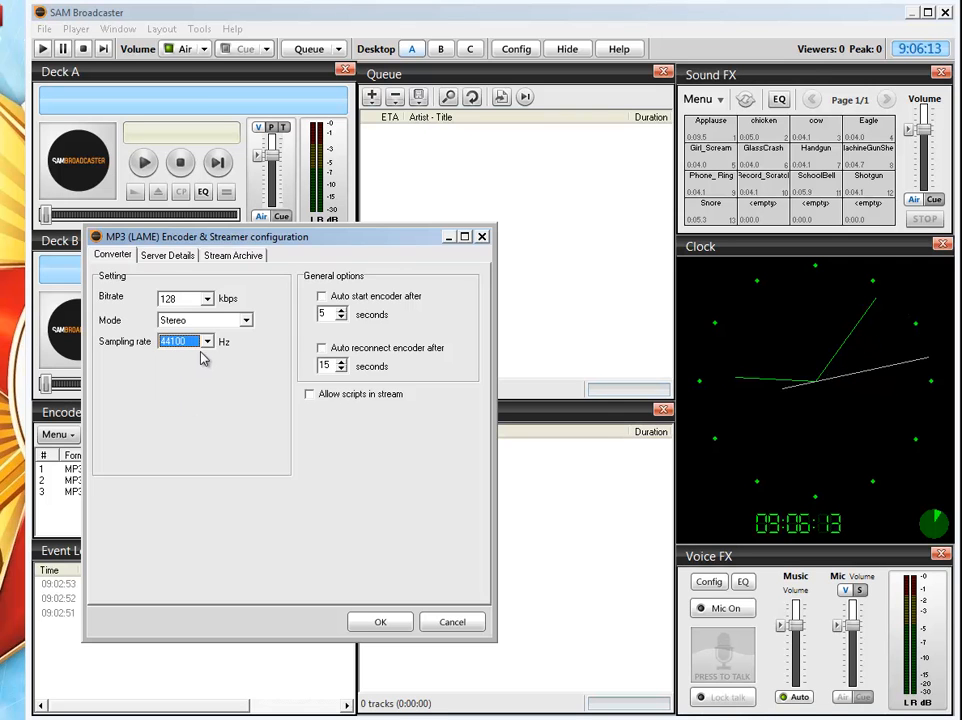
left_click(167, 255)
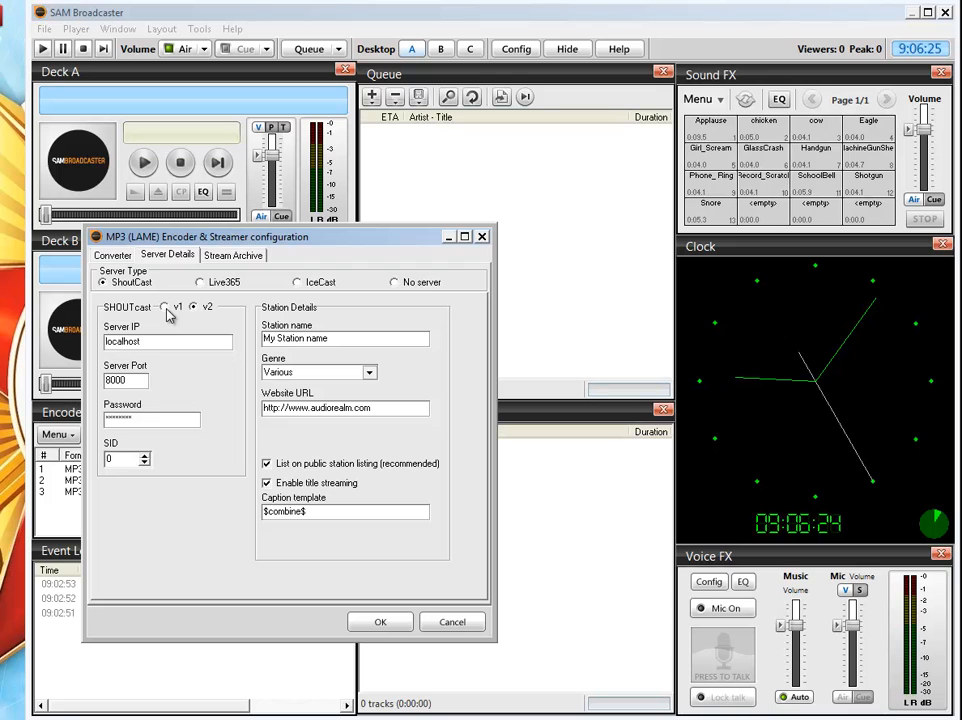
Select SHOUTcast v1 with server feed.braingell.com and port 8002
left_click(165, 306)
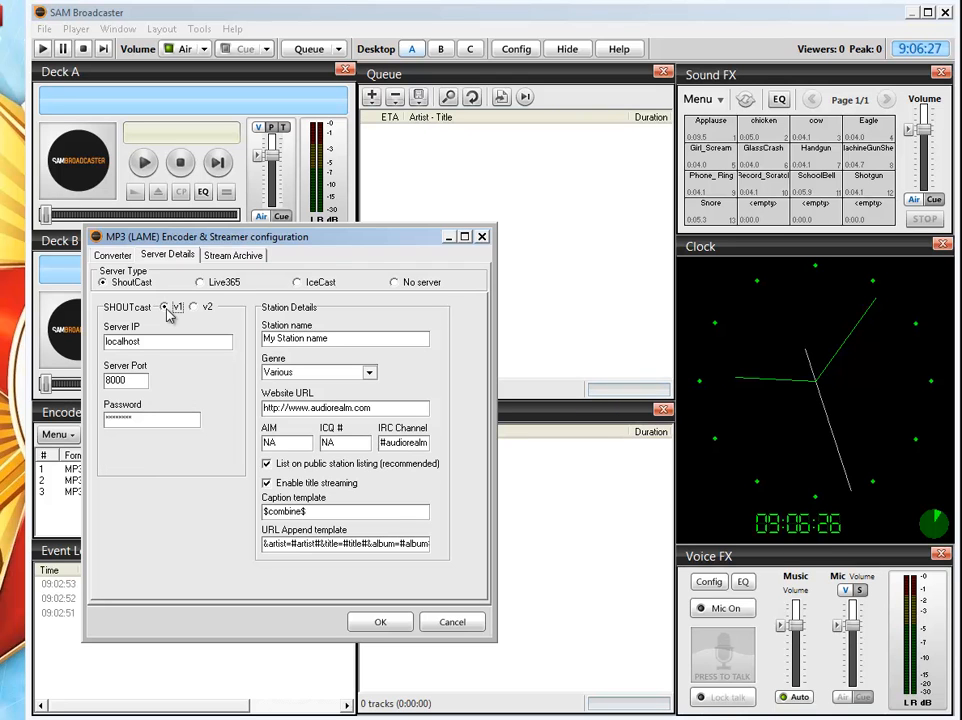
triple_click(167, 341)
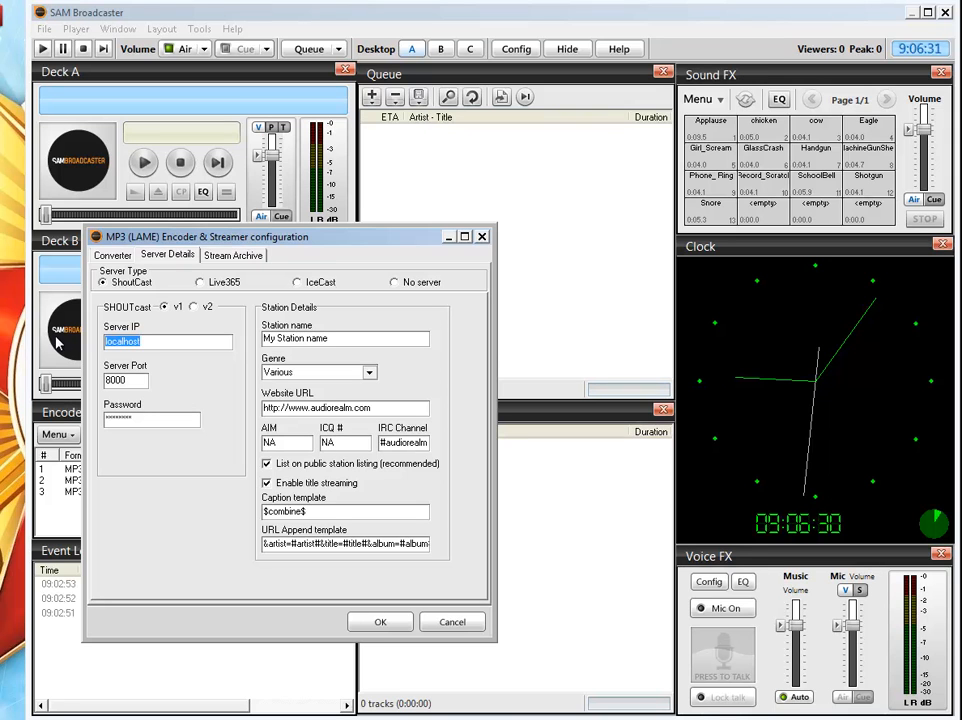
type("feed.braingell.com")
left_click(126, 379)
type("8002")
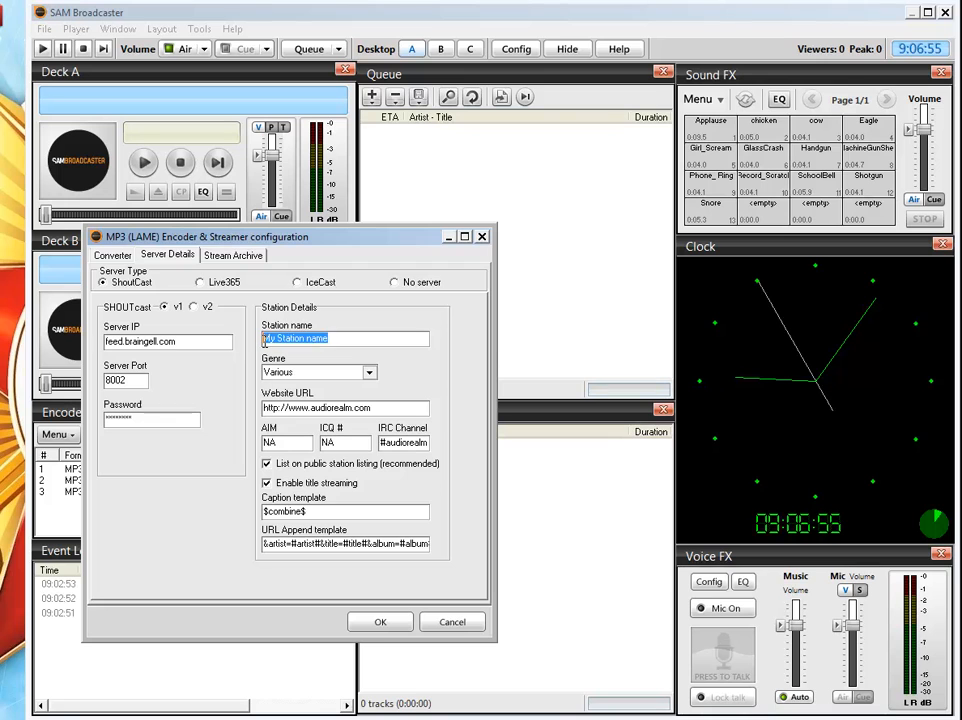
left_click(345, 338)
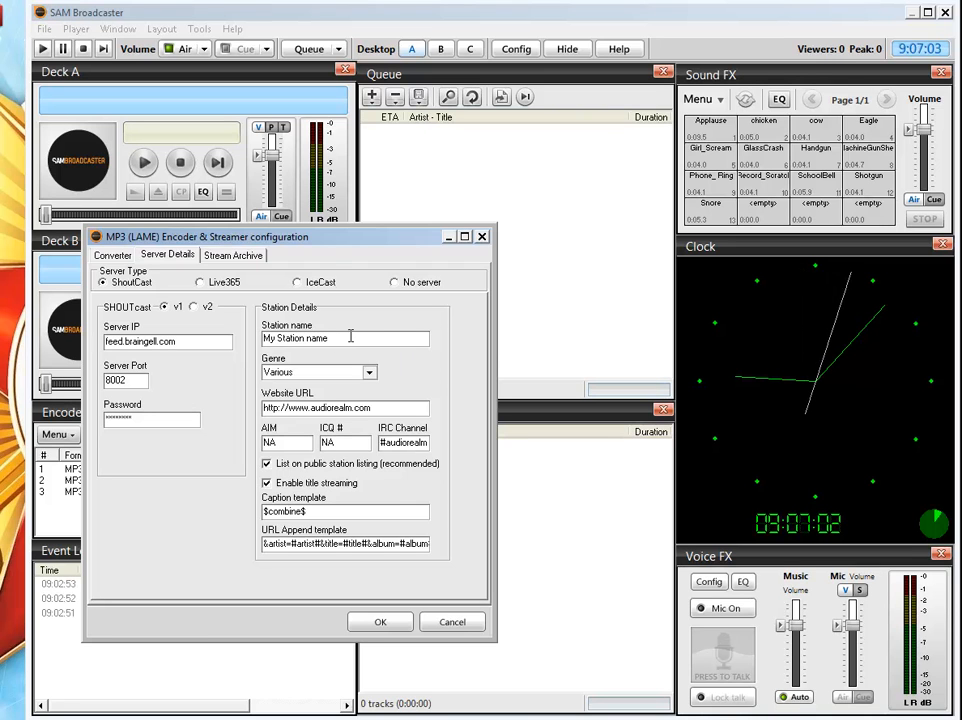
triple_click(346, 338)
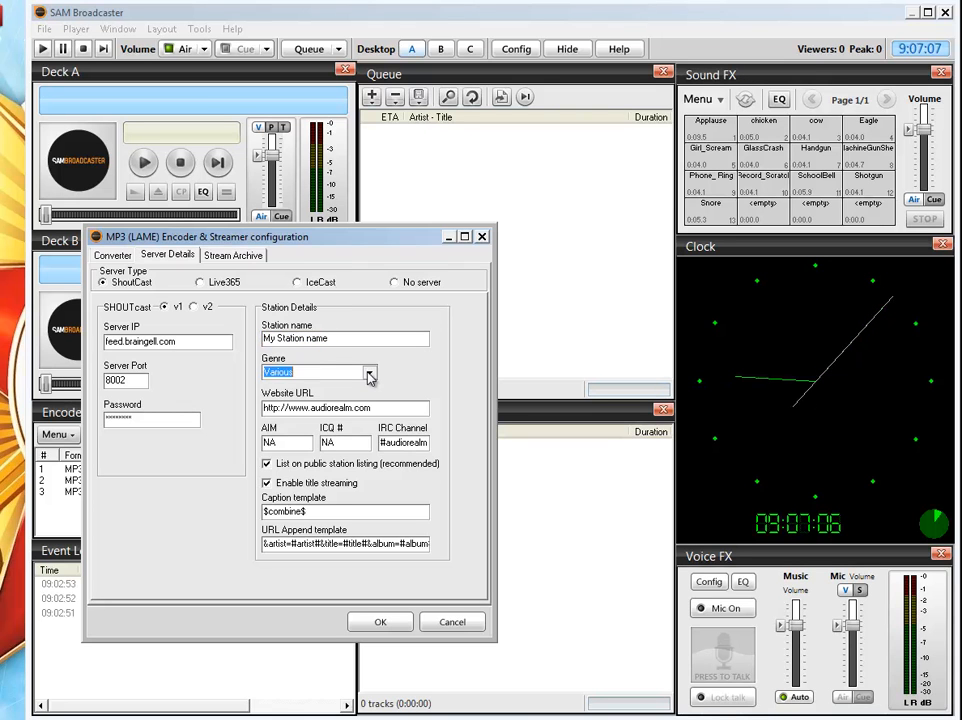
Choose the Metal genre and fill in website, AIM, ICQ and IRC details (e.g. 'Sun 5pm-8pm')
left_click(370, 371)
type("braingell")
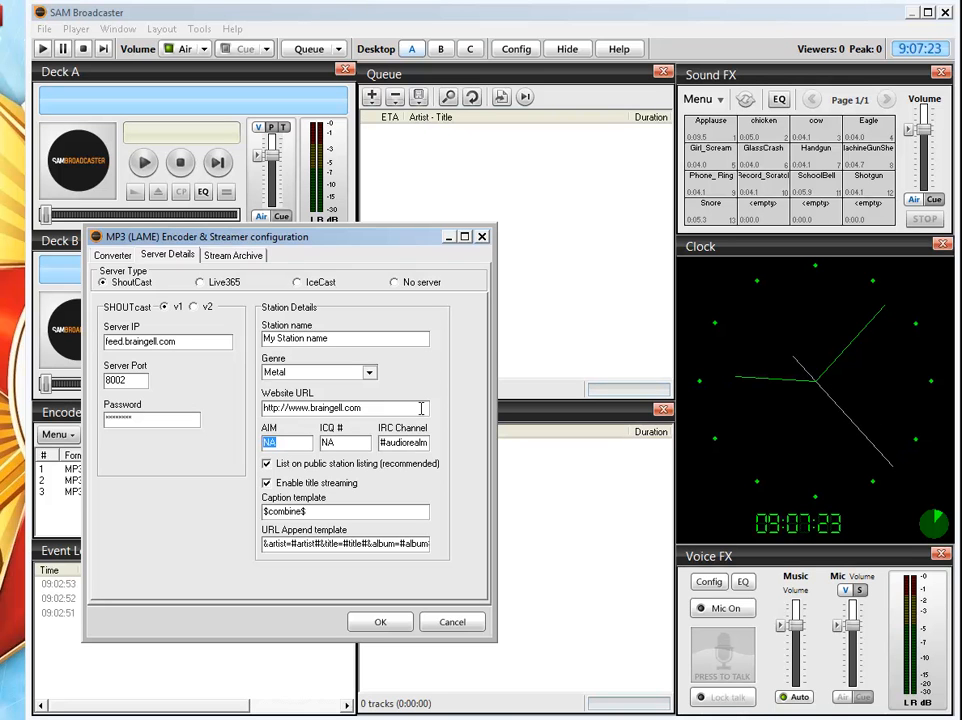
type("Crazylv")
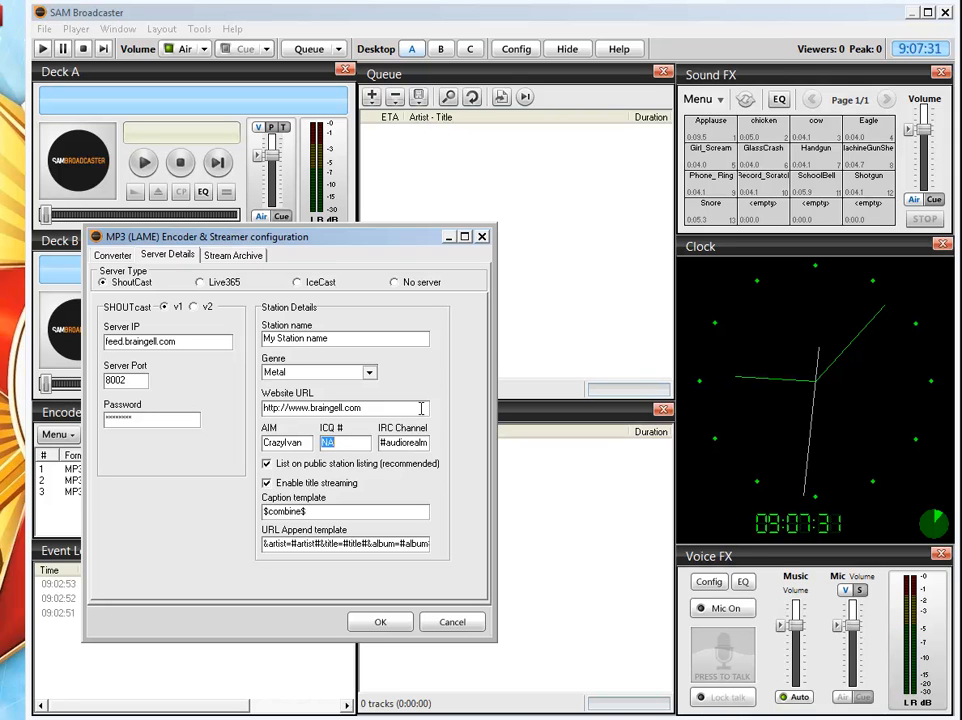
type("A")
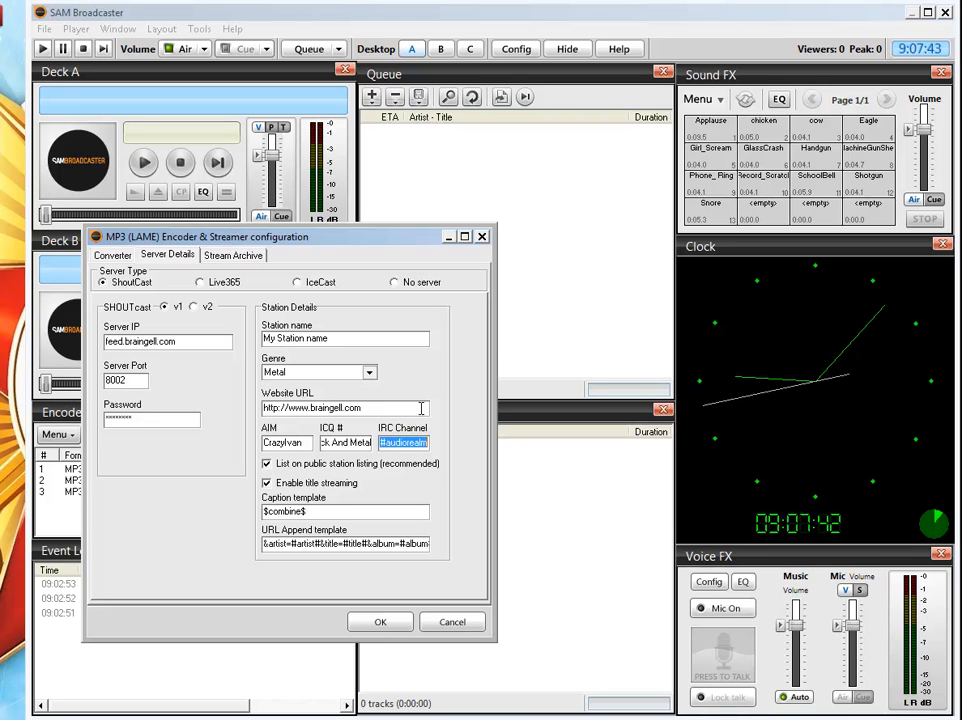
type("Sun")
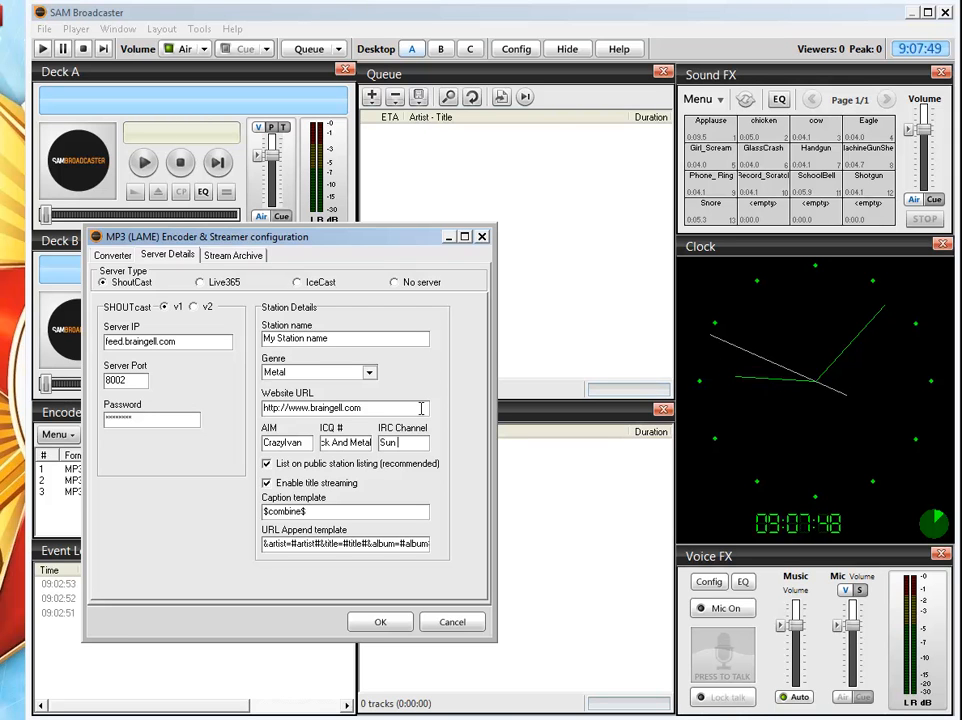
type("Sun 5pm-8")
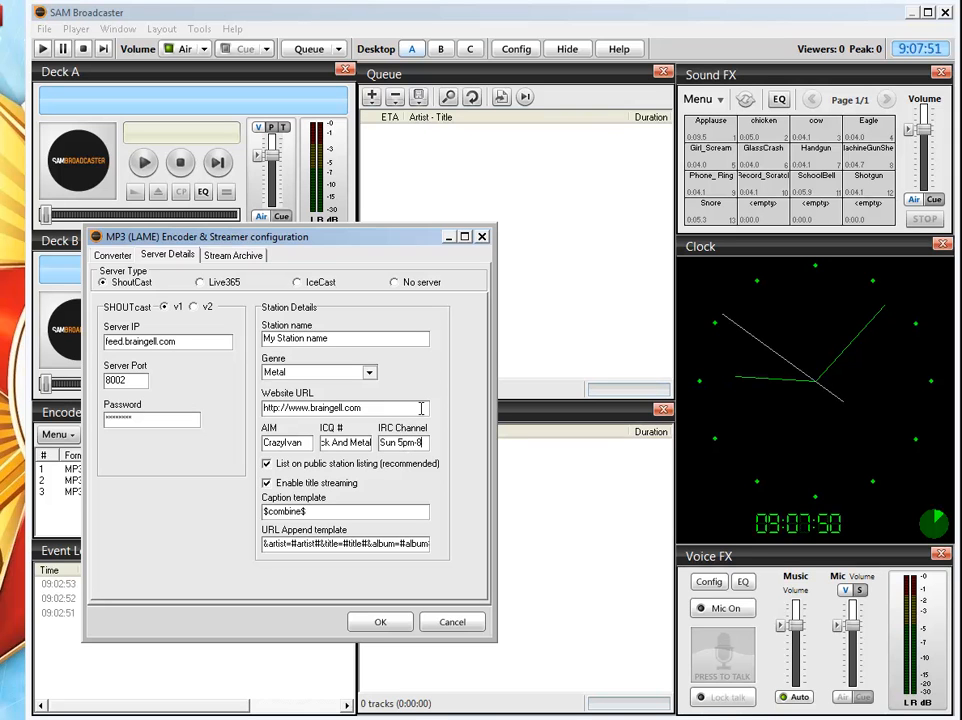
type("pm")
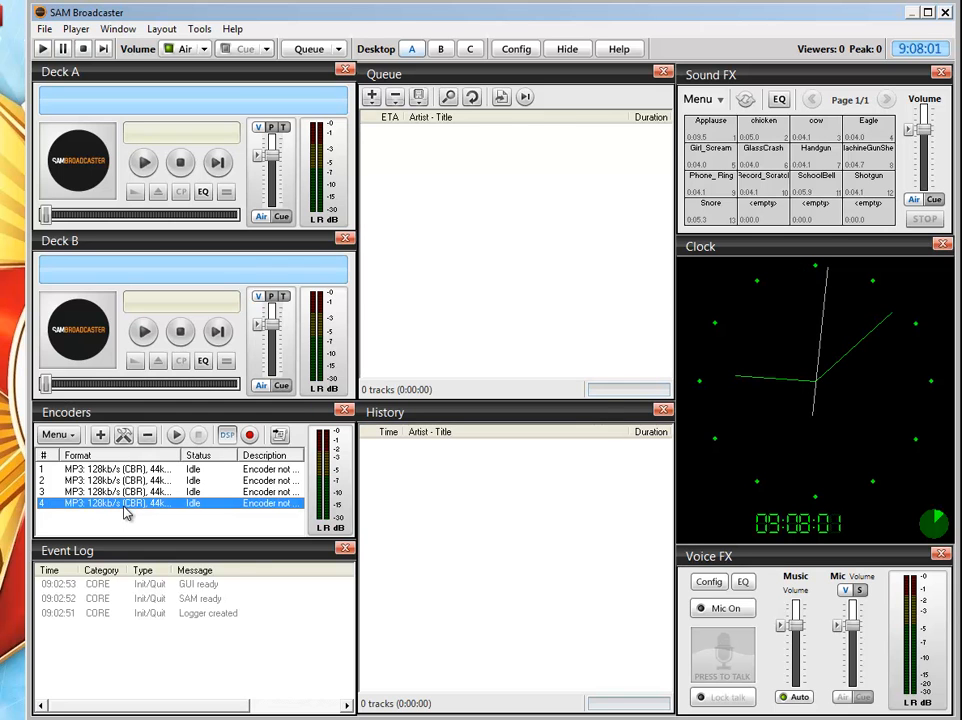
right_click(125, 503)
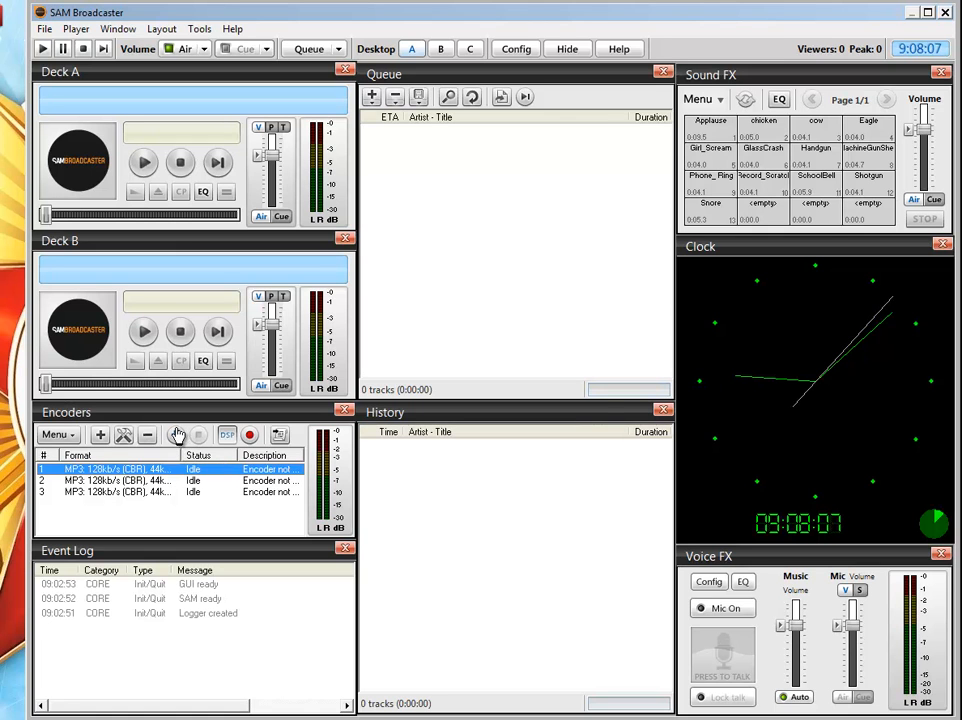
mouse_move(176, 435)
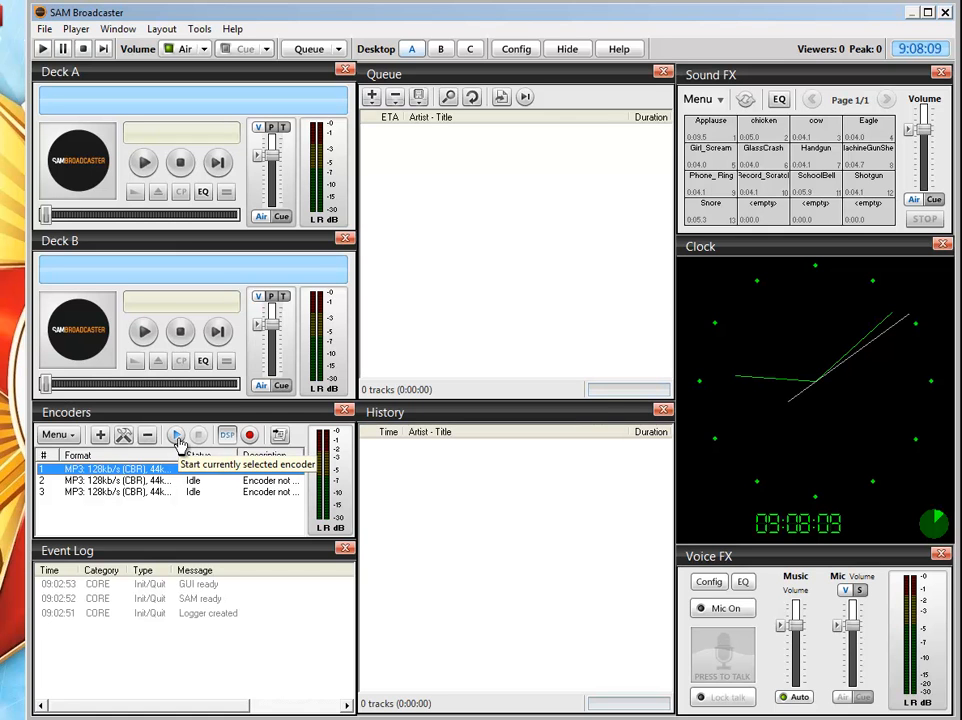
left_click(175, 435)
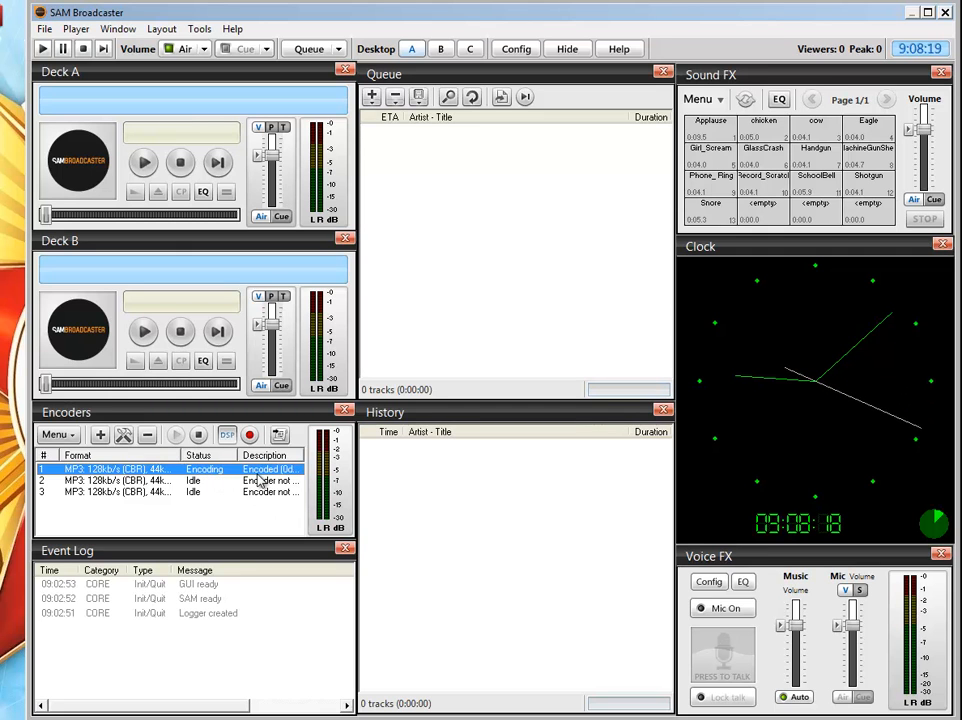
mouse_move(198, 434)
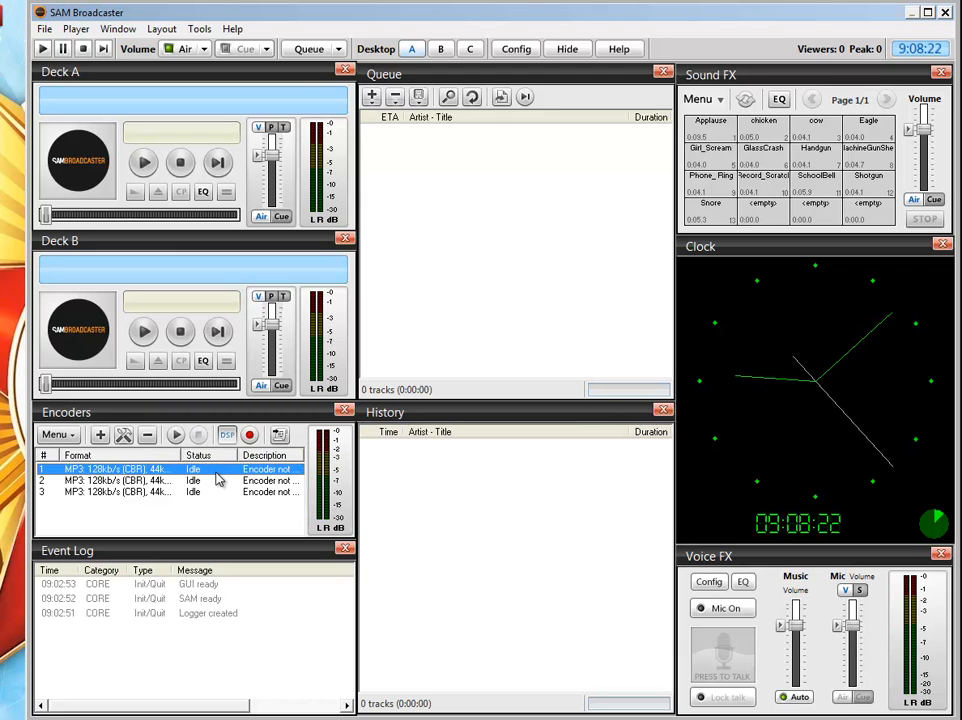
left_click(115, 481)
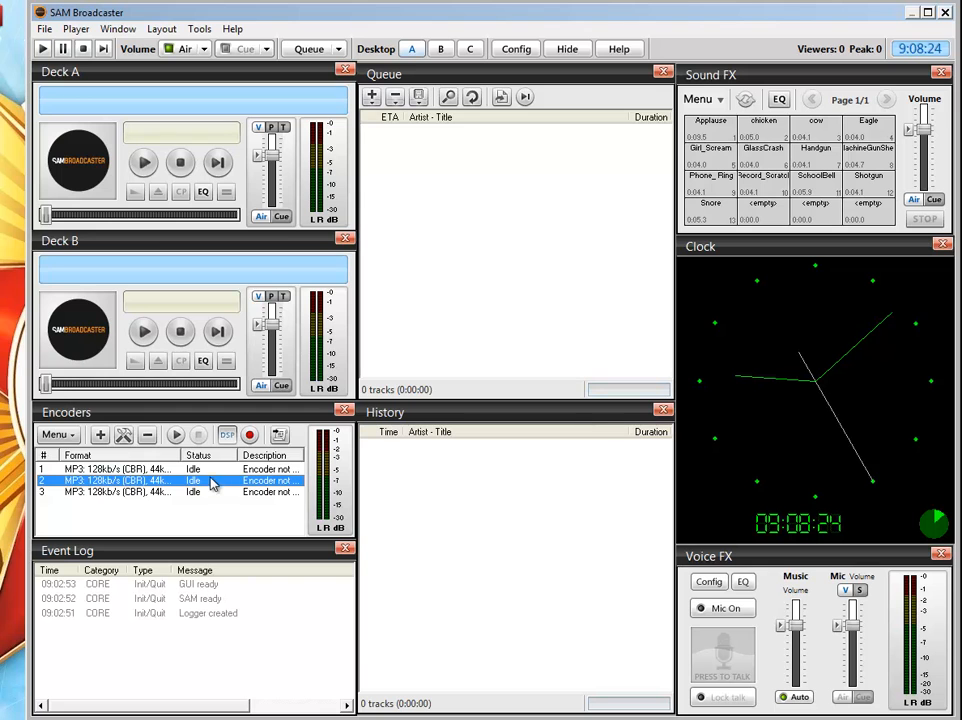
double_click(110, 481)
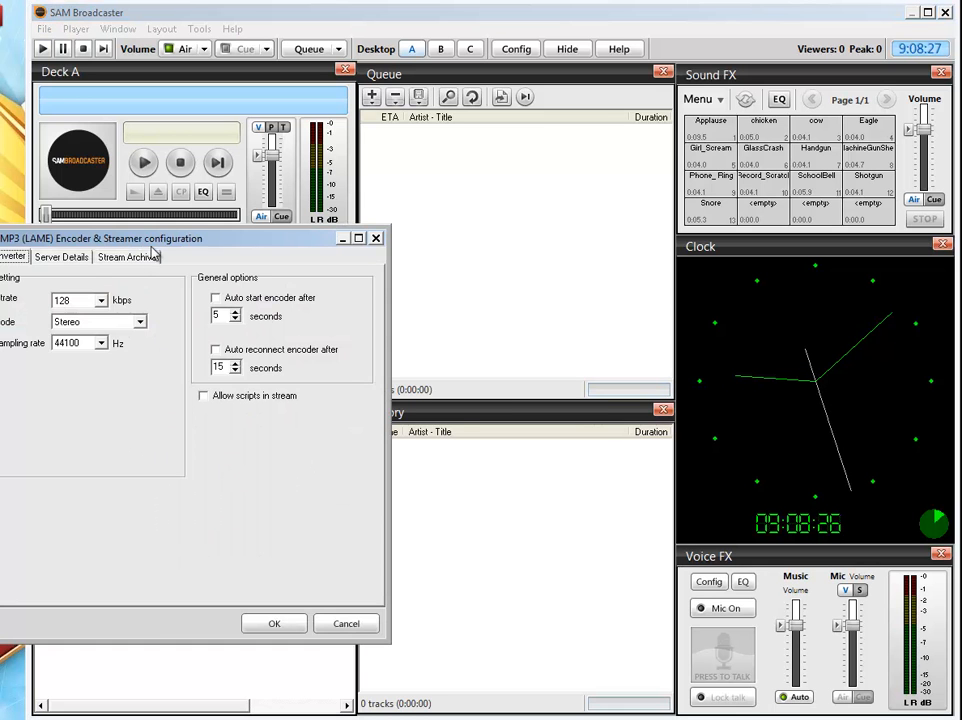
left_click(139, 251)
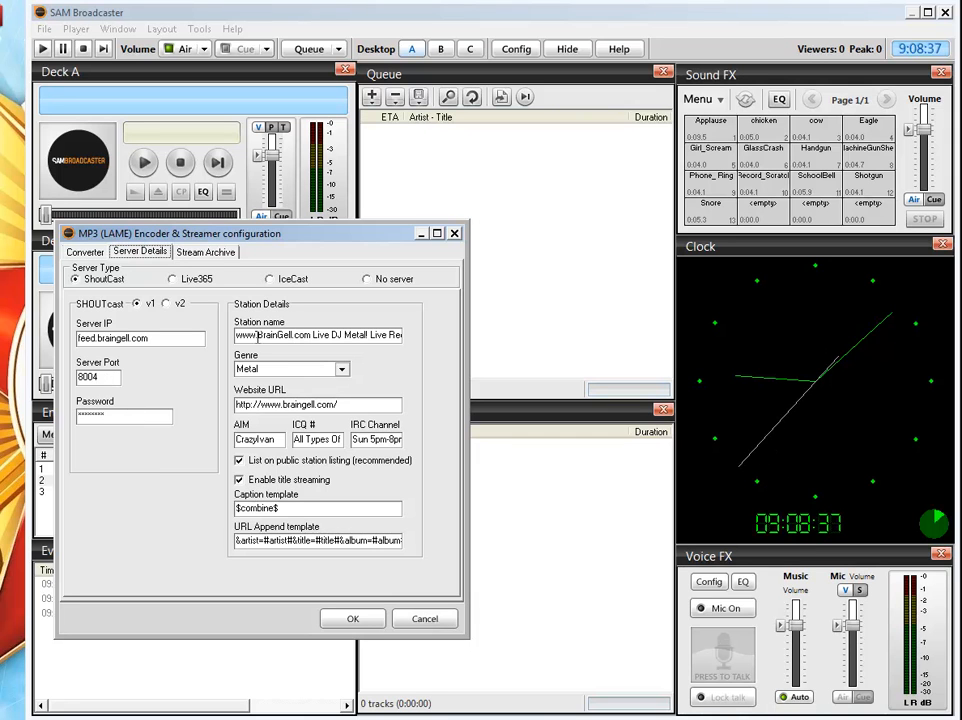
triple_click(317, 335)
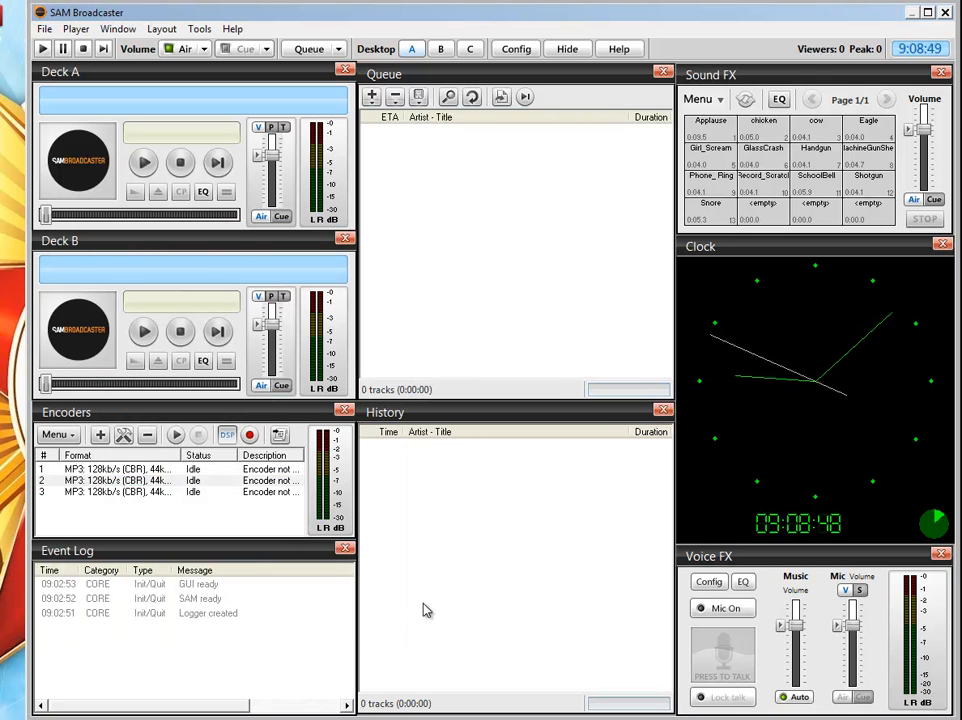
mouse_move(668, 628)
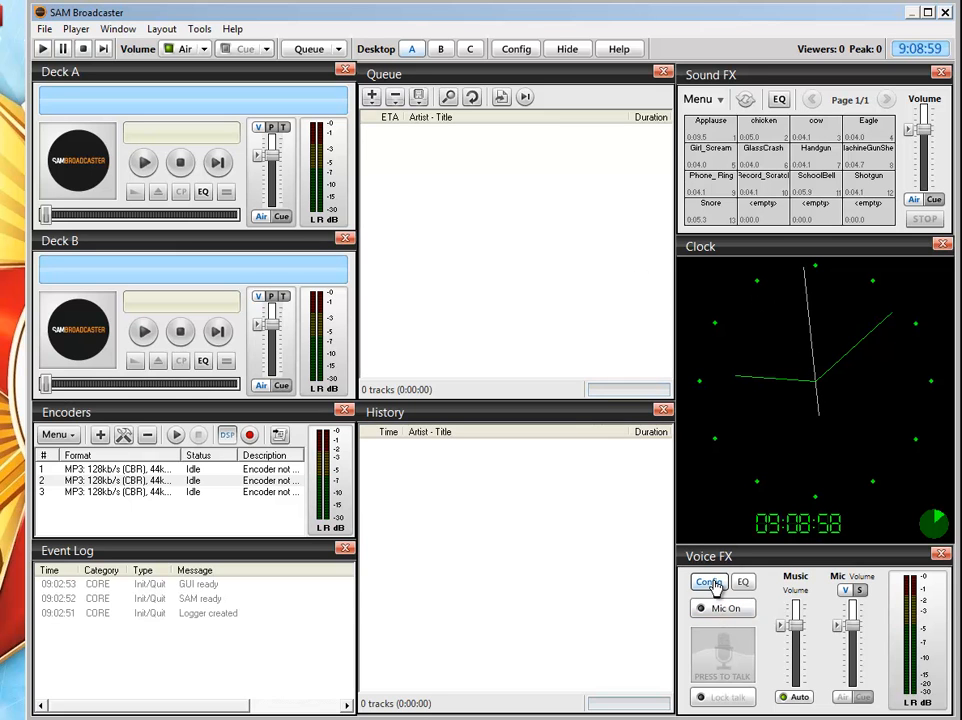
left_click(709, 582)
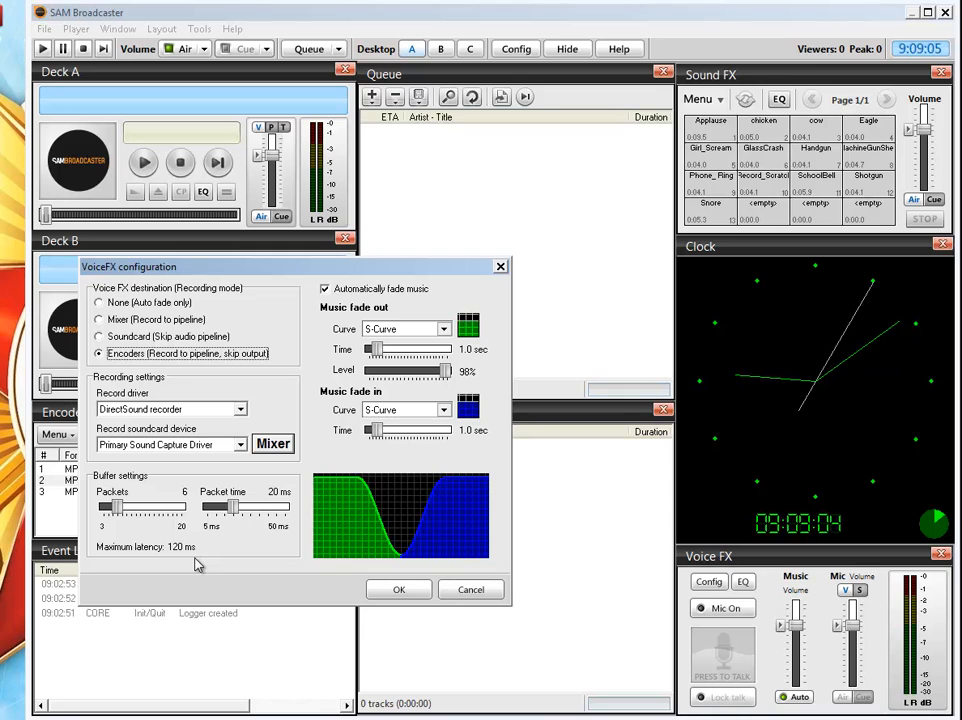
mouse_move(145, 510)
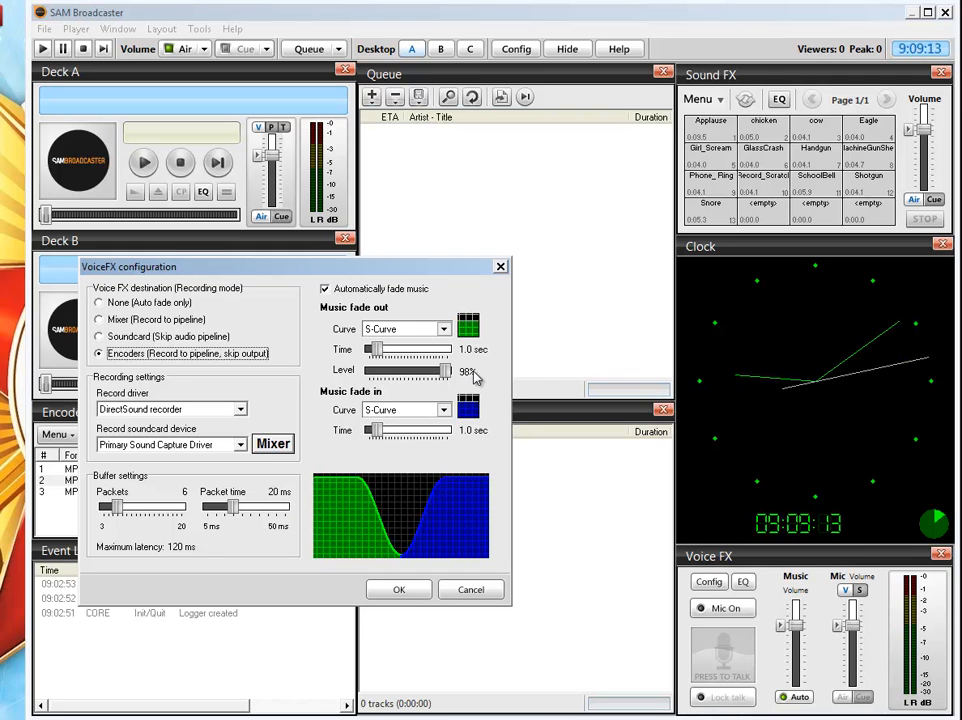
mouse_move(460, 543)
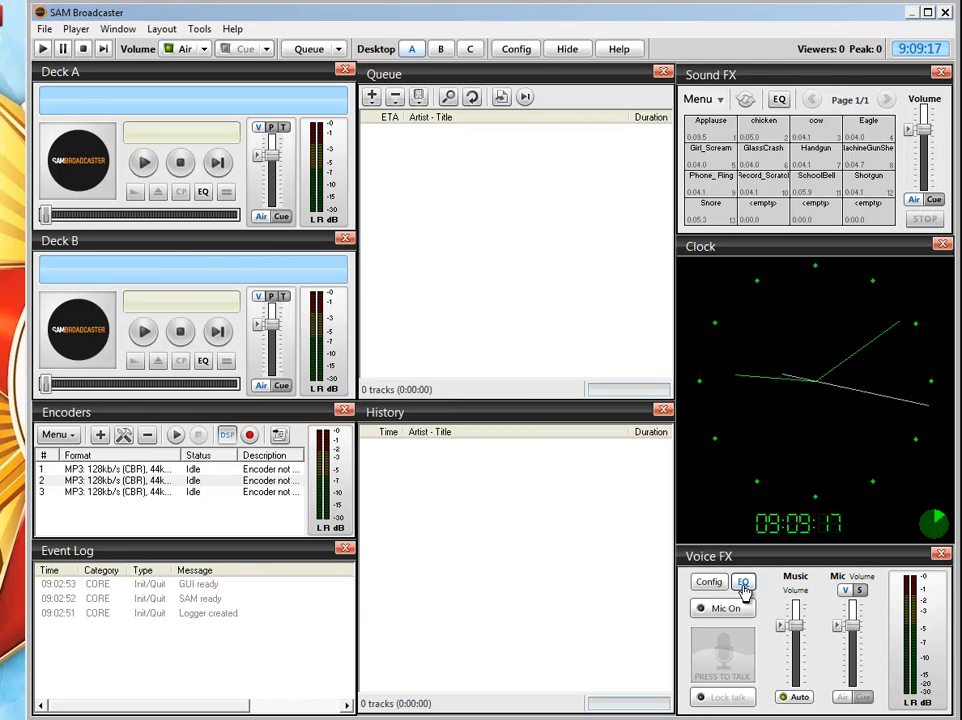
left_click(743, 581)
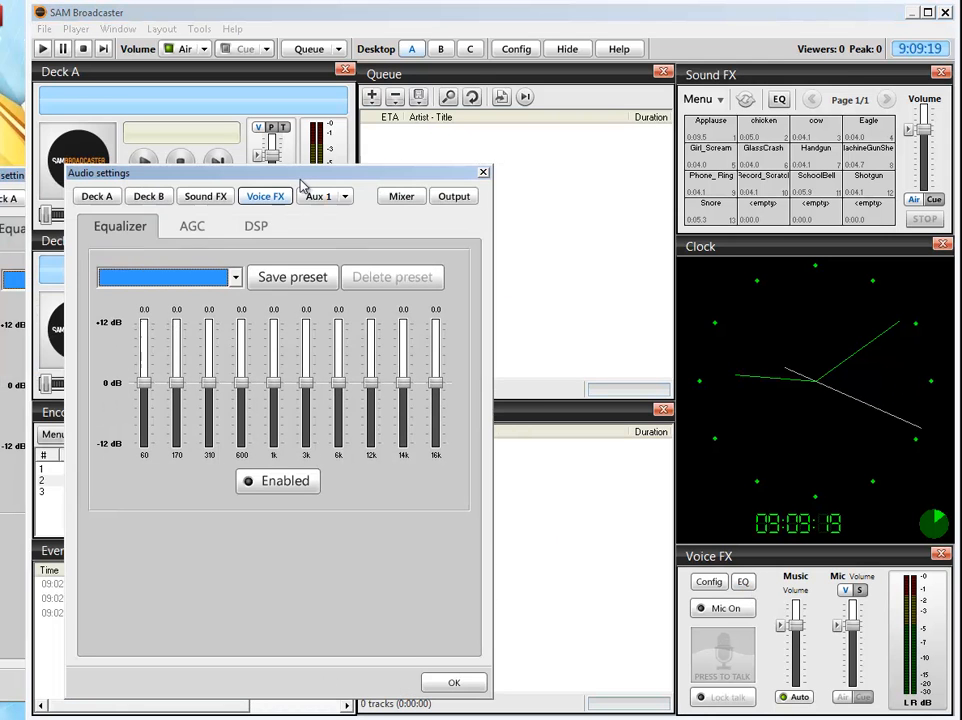
left_click(96, 195)
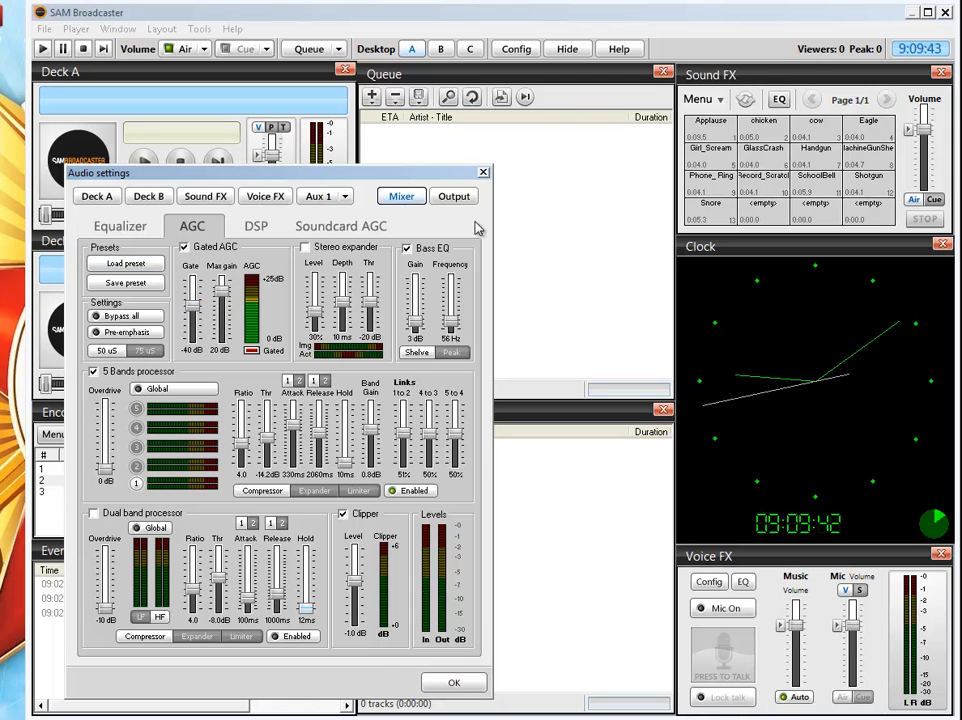
left_click(454, 195)
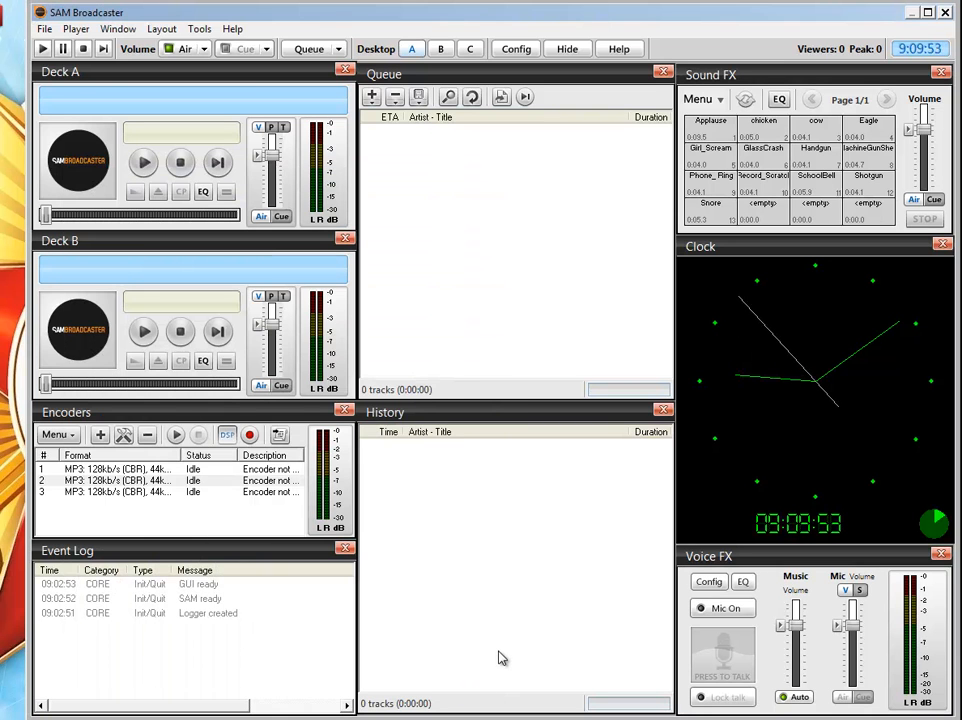
Open File > Config to view the Station Details page
left_click(44, 28)
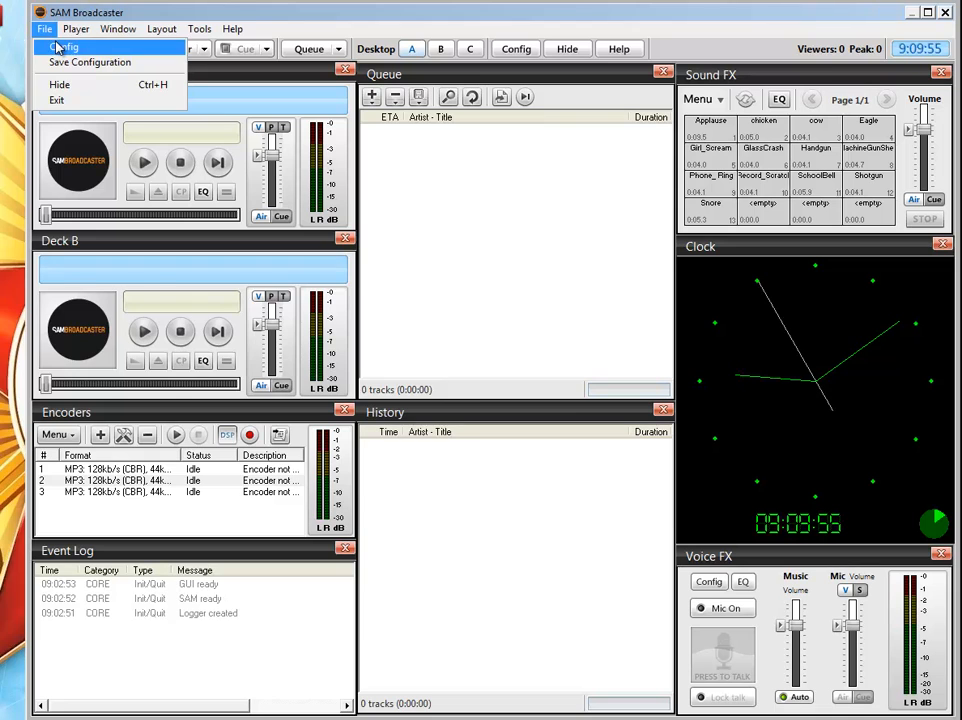
left_click(62, 47)
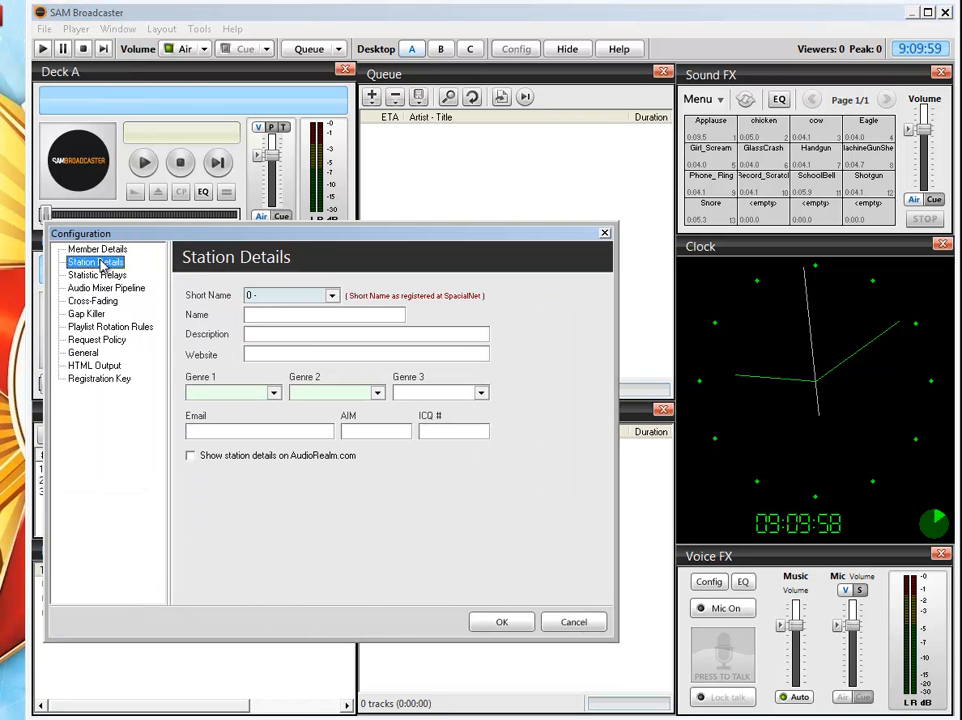
mouse_move(314, 470)
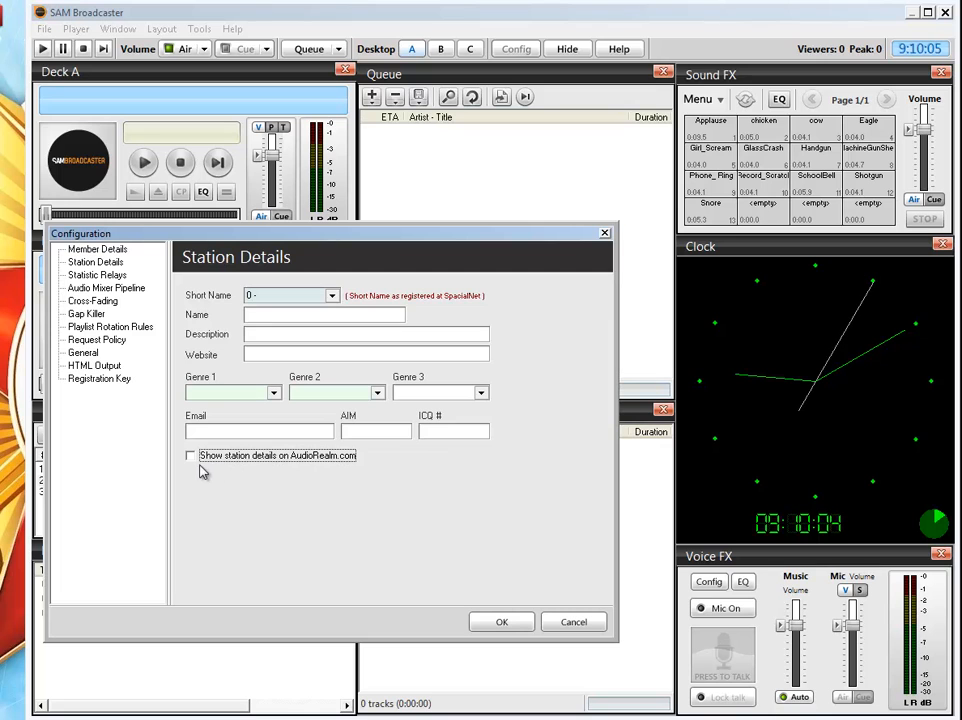
mouse_move(243, 471)
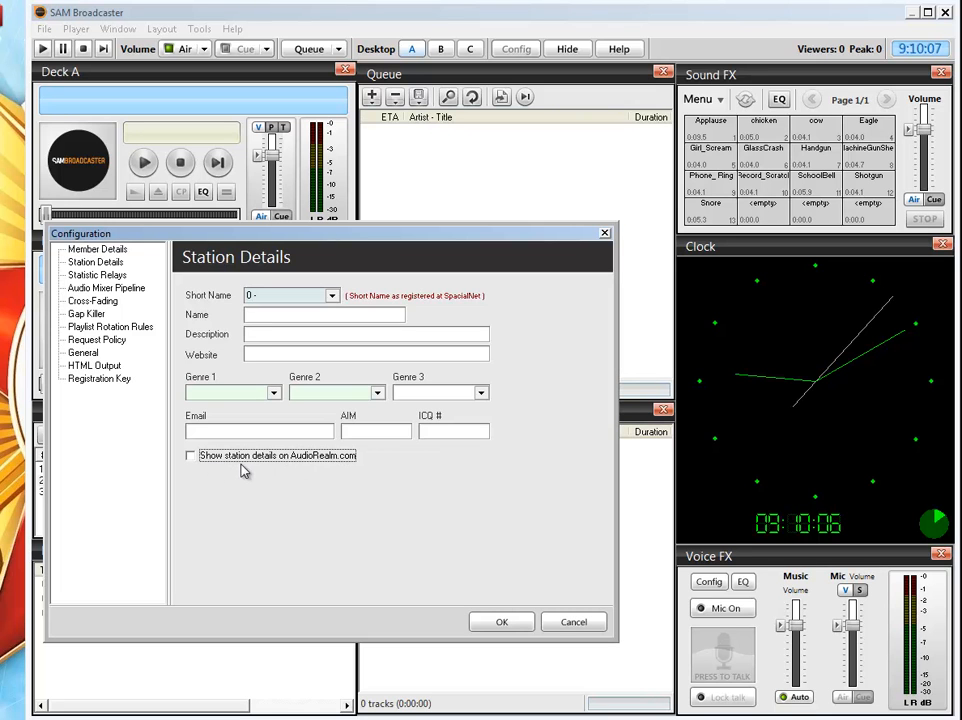
mouse_move(343, 472)
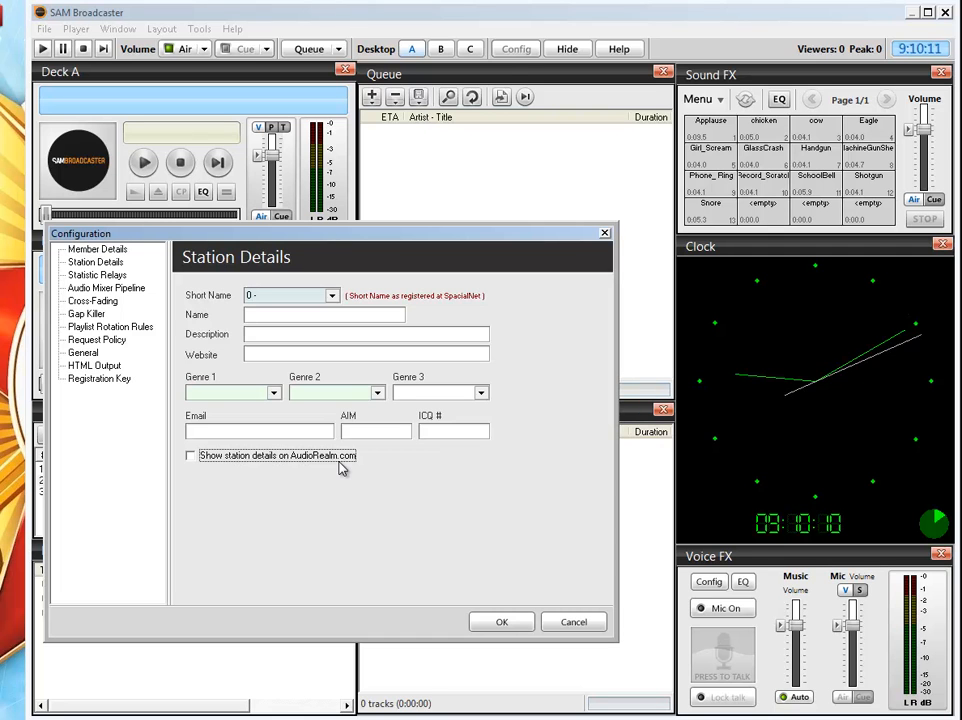
mouse_move(114, 308)
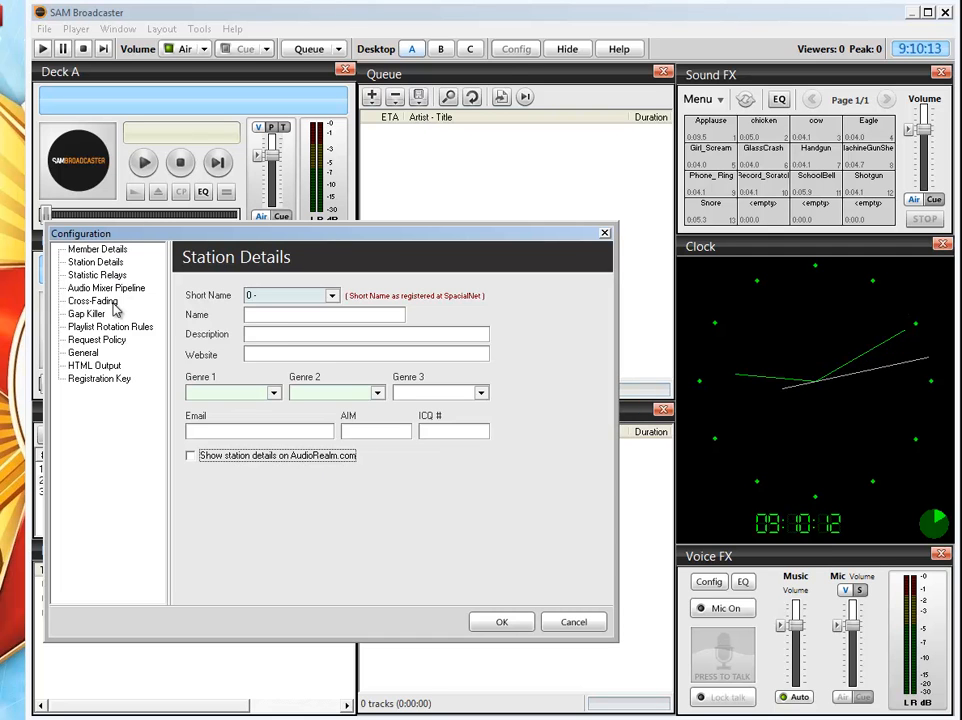
Look over the Cross-Fading and Gap Killer pages, then close the configuration with OK
left_click(92, 301)
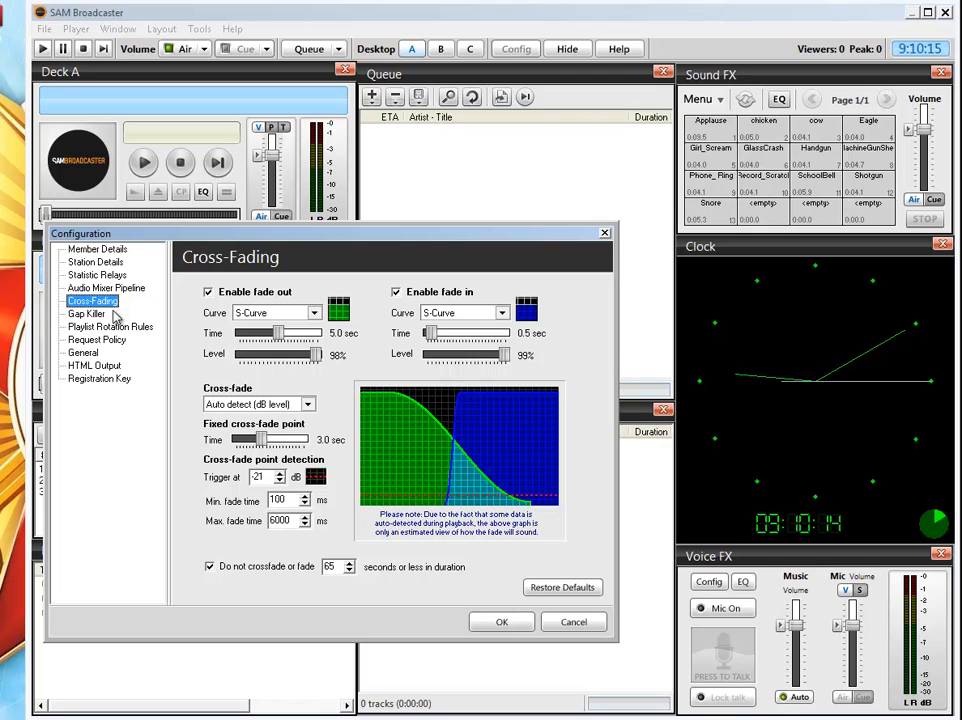
left_click(86, 313)
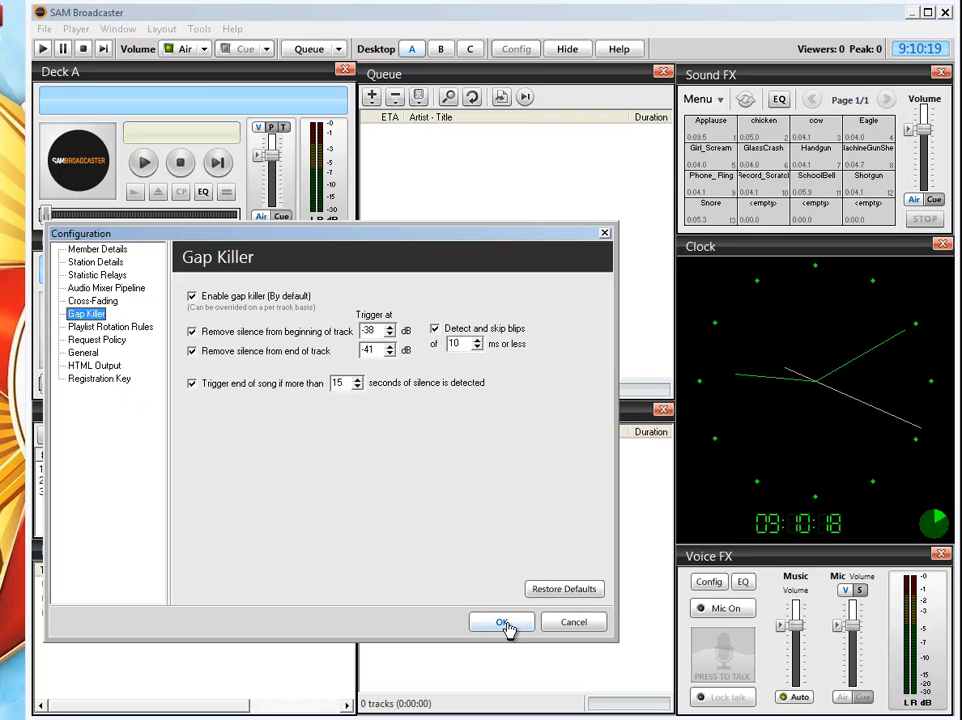
left_click(502, 621)
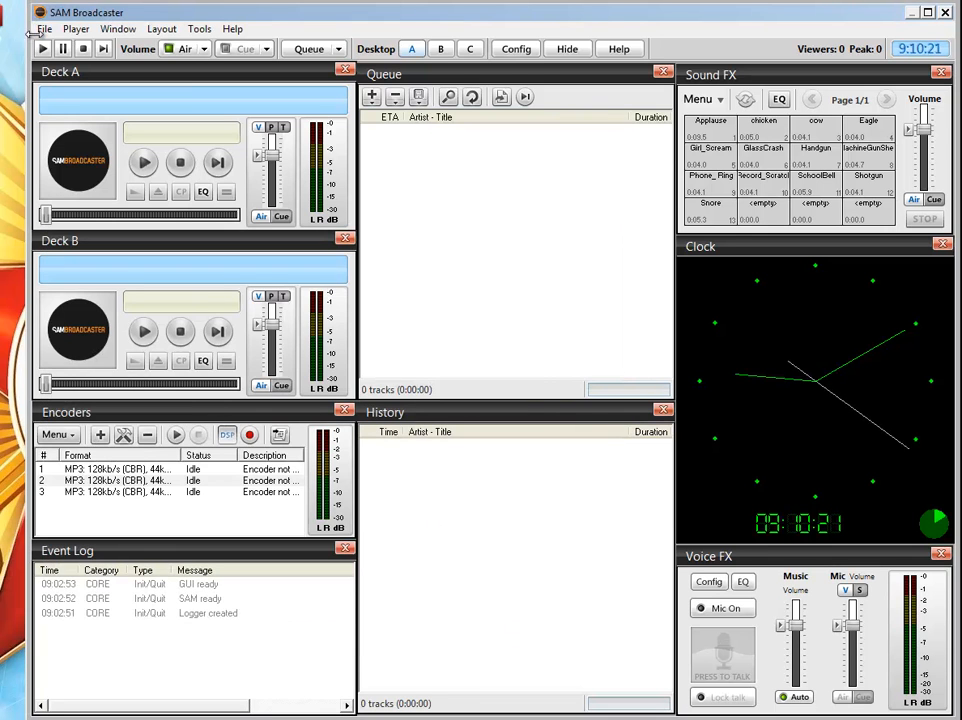